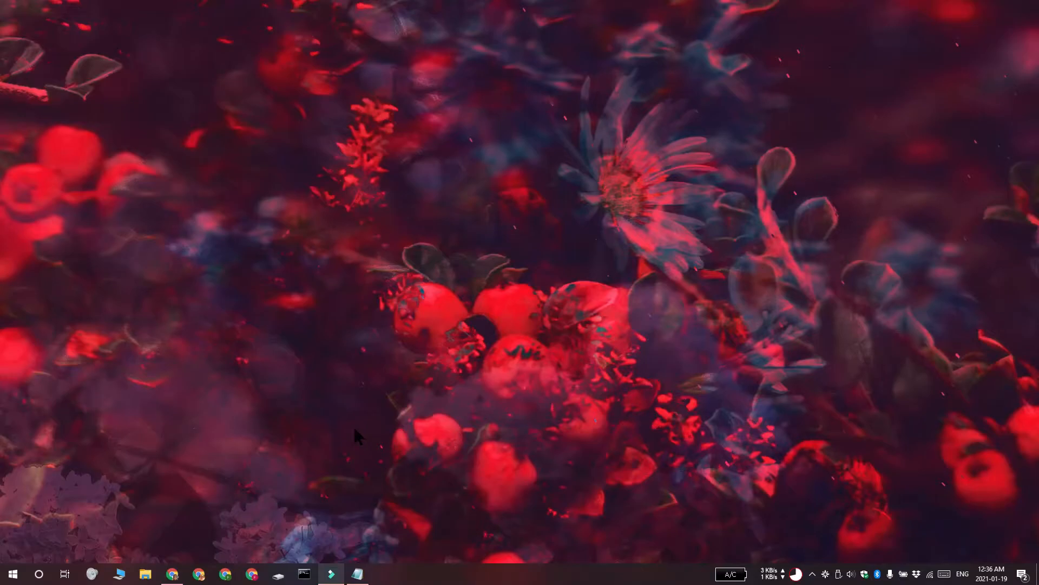
{"action": "mouse_move", "coordinate": [298, 487]}
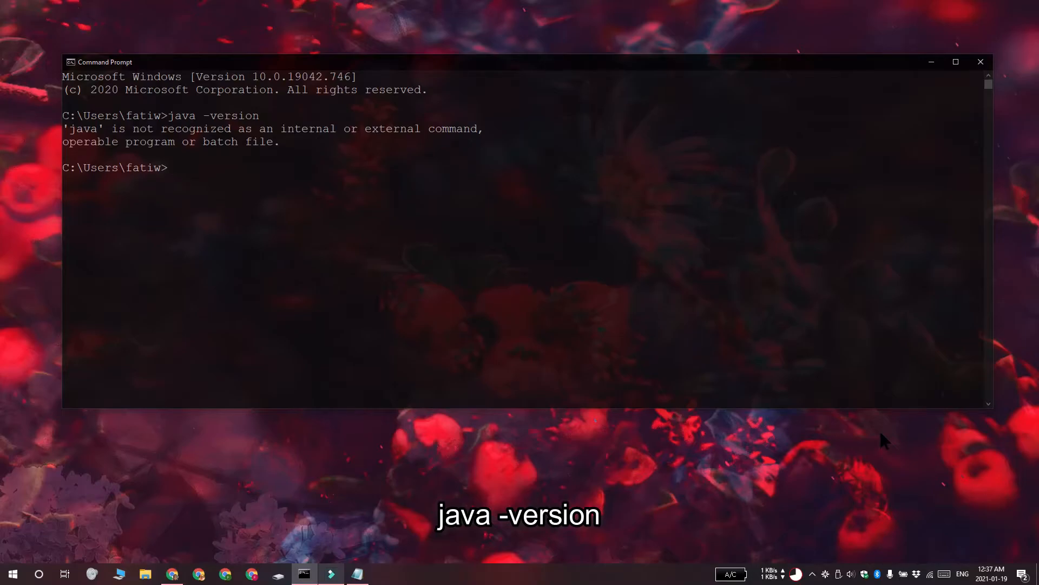
- Download the Windows offline installer jre-8u271-windows-i586.exe and save it to the Desktop
{"action": "left_click", "coordinate": [174, 574]}
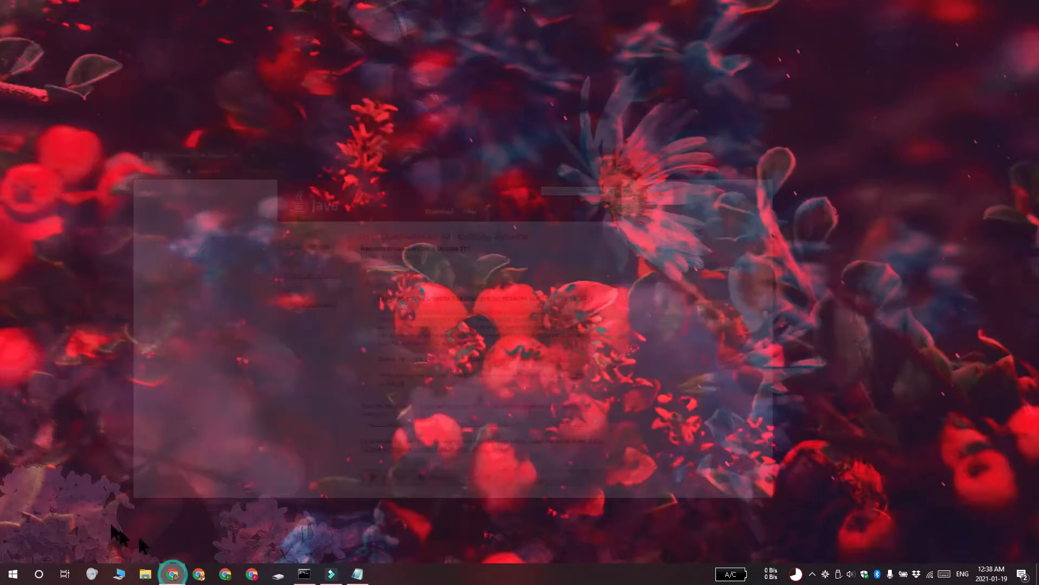
{"action": "left_click", "coordinate": [173, 574]}
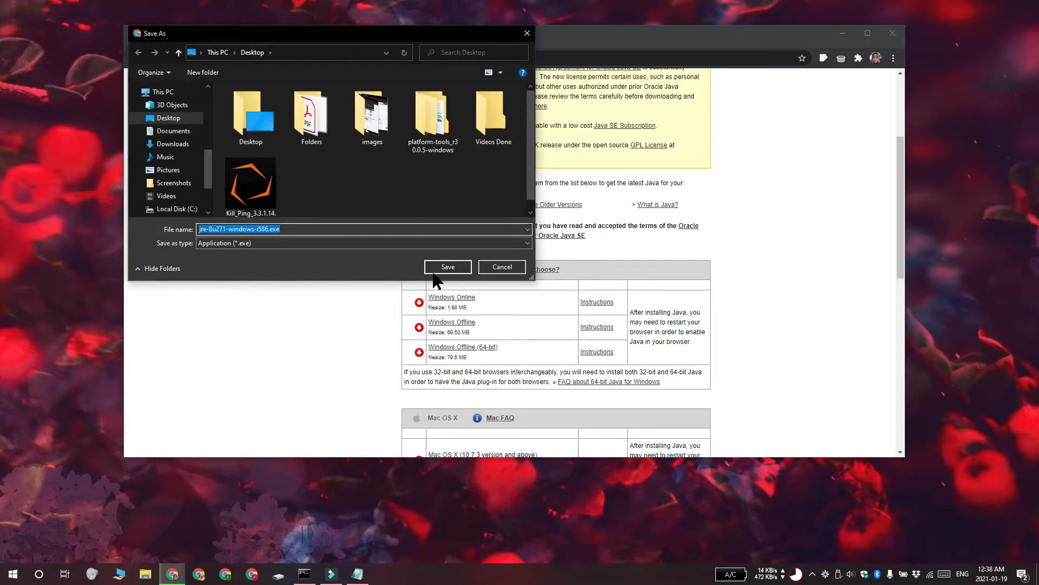
{"action": "left_click", "coordinate": [447, 267]}
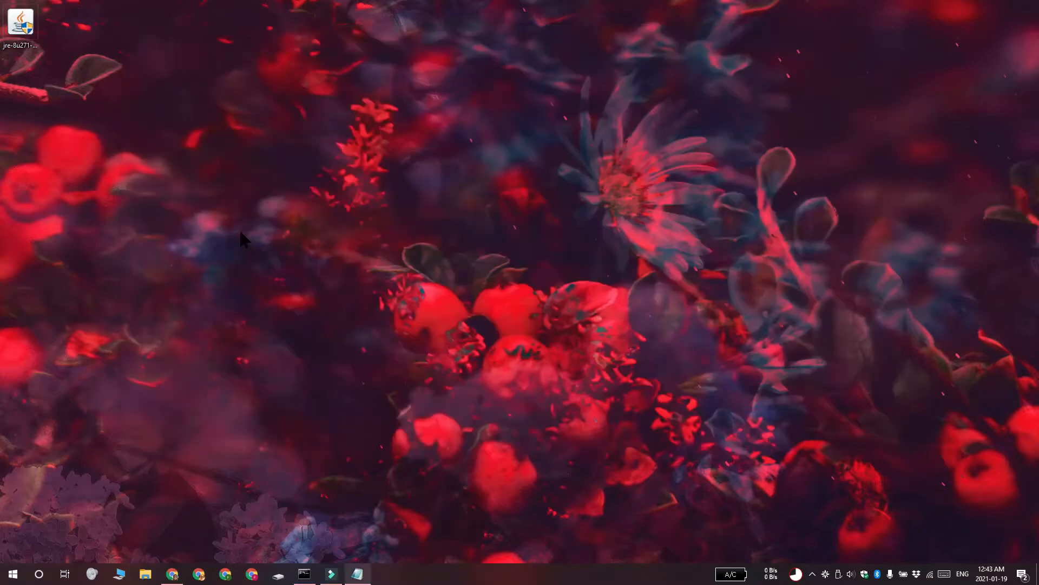
{"action": "mouse_move", "coordinate": [90, 93]}
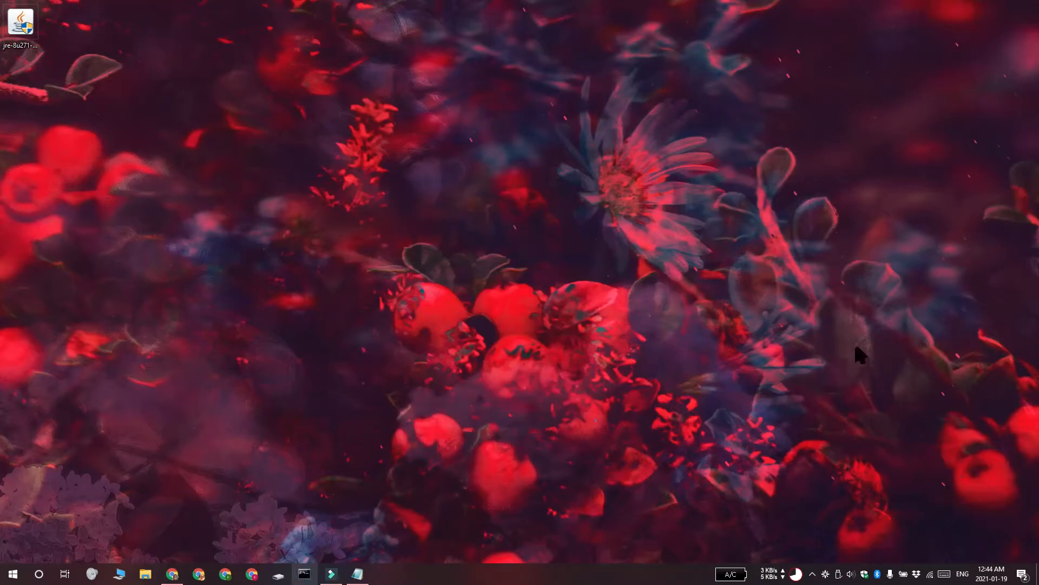
- Run java -version to confirm Java 1.8.0_271 is installed, then close the console
{"action": "type", "text": "java -version"}
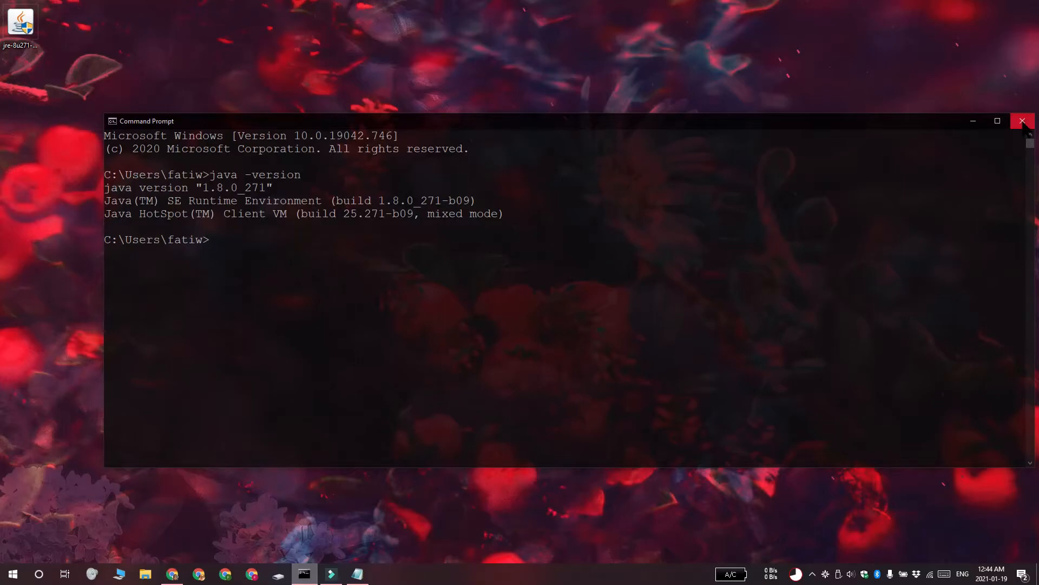
{"action": "left_click", "coordinate": [1023, 121]}
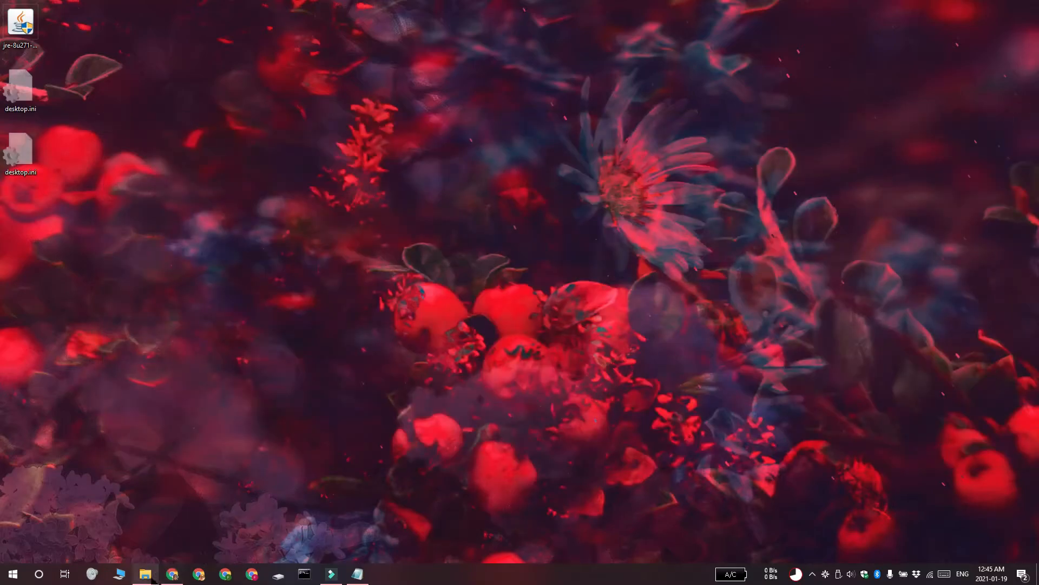
{"action": "left_click", "coordinate": [144, 574]}
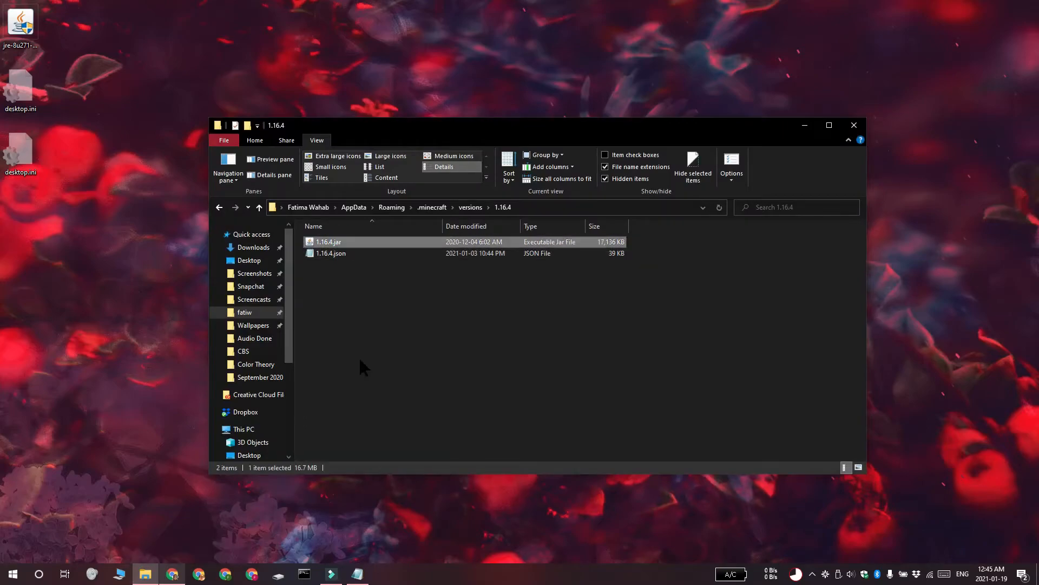
{"action": "right_click", "coordinate": [328, 241]}
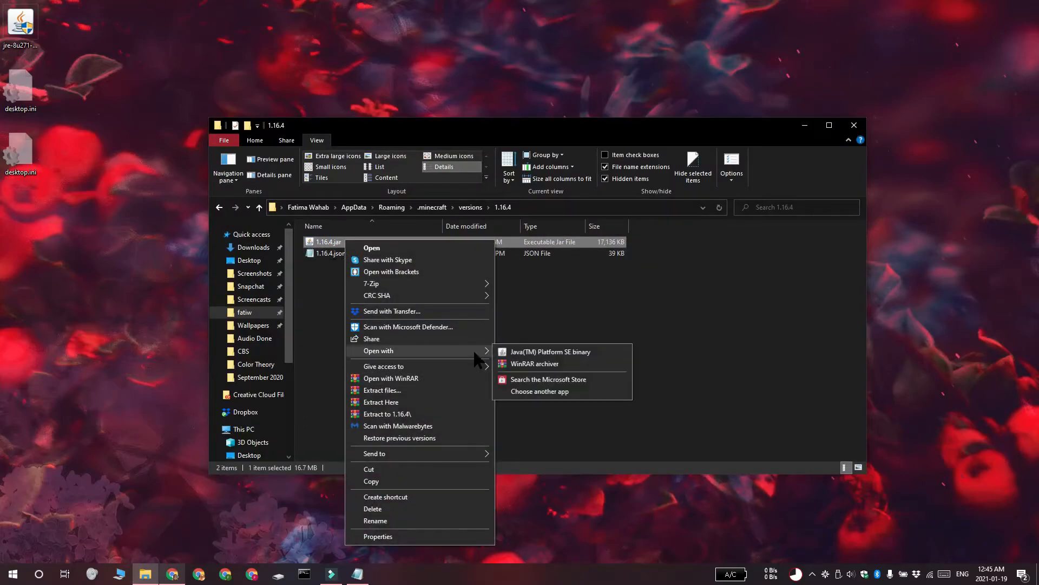
{"action": "mouse_move", "coordinate": [540, 391]}
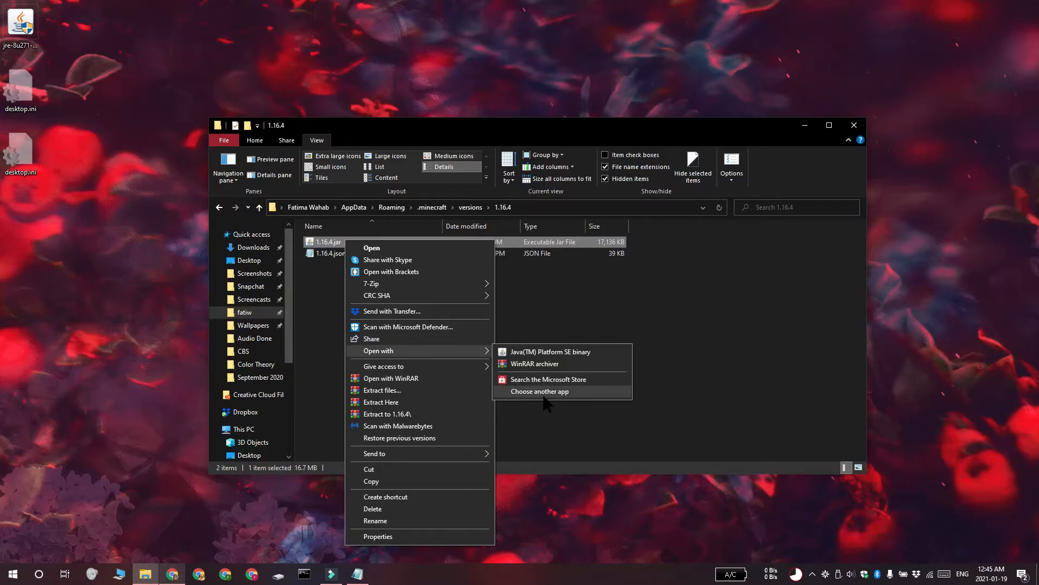
{"action": "mouse_move", "coordinate": [597, 398]}
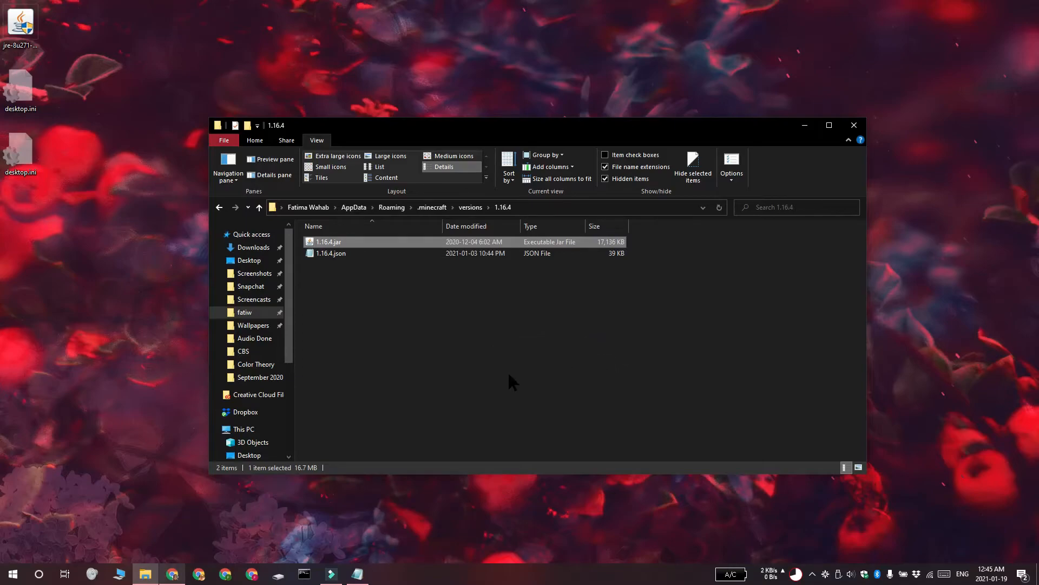
{"action": "left_click", "coordinate": [853, 124]}
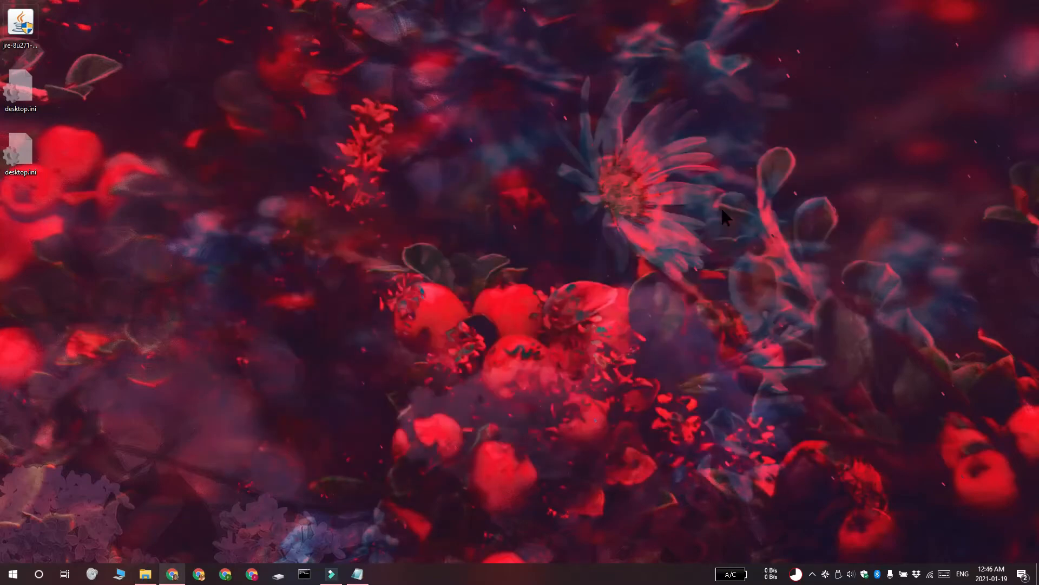
- Assign .jar files to Java(TM) Platform SE binary under default apps by file type, then close Settings
{"action": "left_click", "coordinate": [384, 574]}
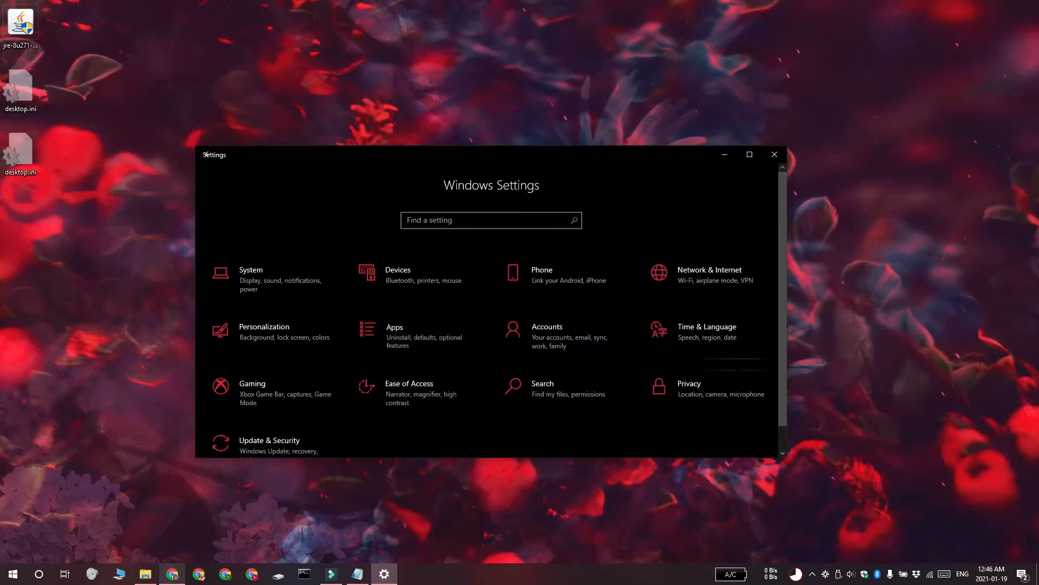
{"action": "left_click", "coordinate": [394, 327]}
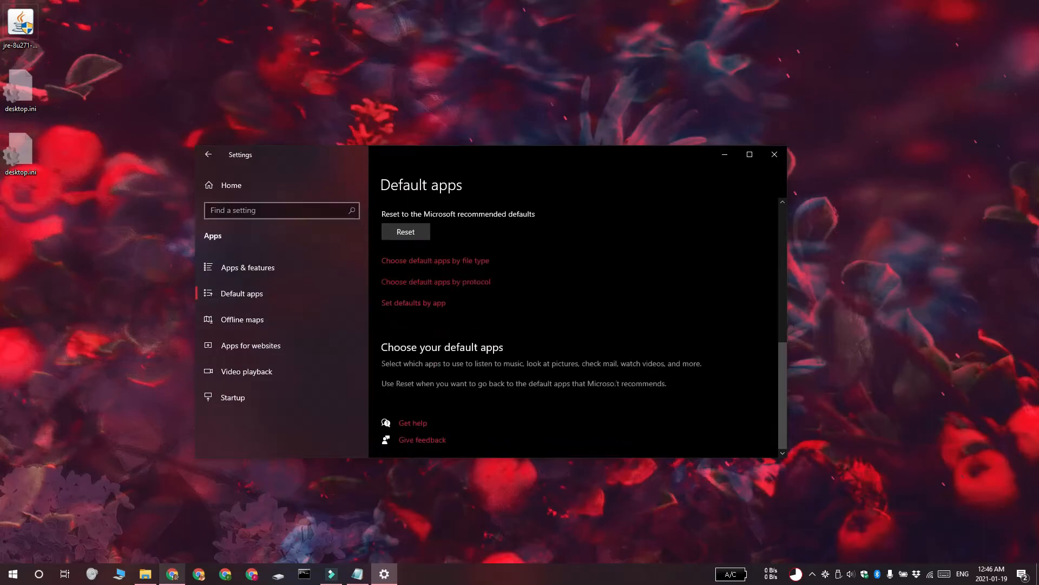
{"action": "left_click", "coordinate": [435, 260]}
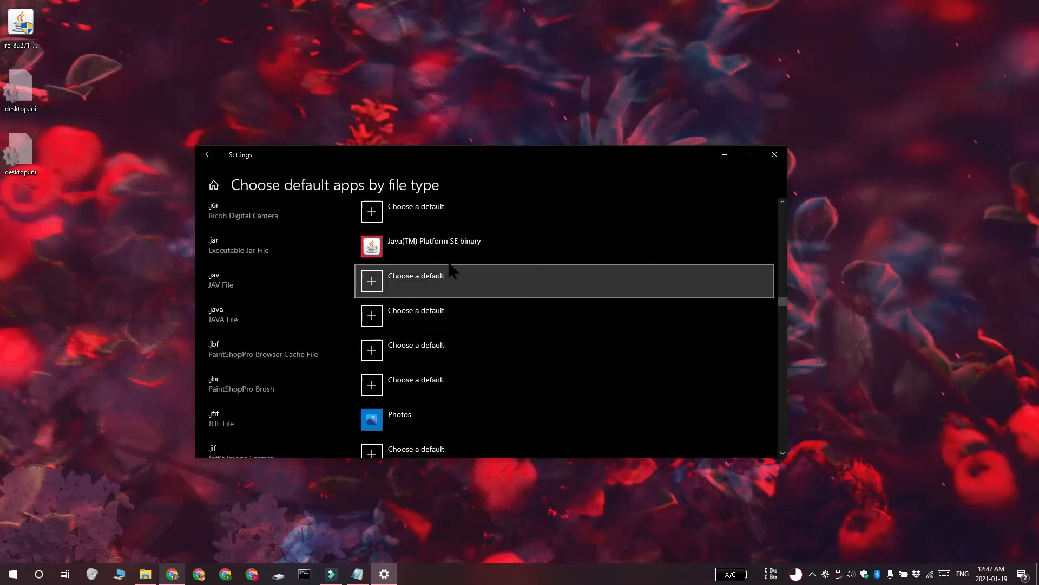
{"action": "left_click", "coordinate": [416, 276]}
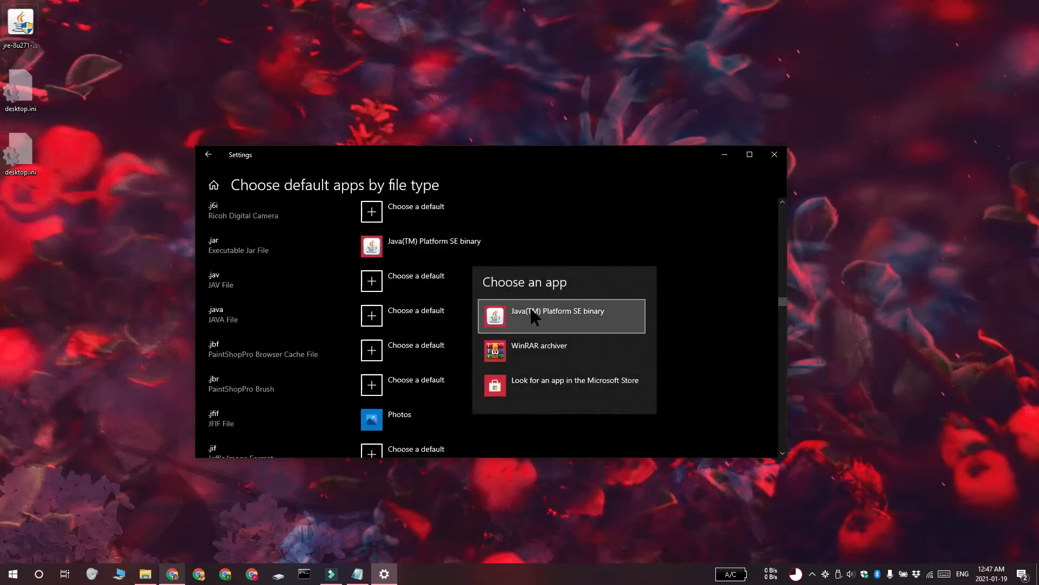
{"action": "mouse_move", "coordinate": [615, 326]}
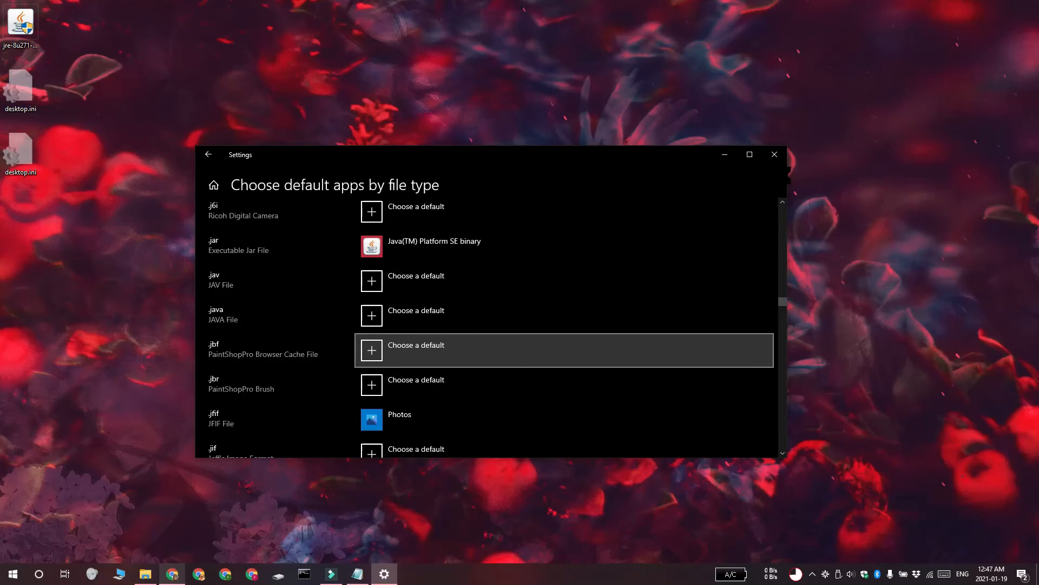
{"action": "left_click", "coordinate": [774, 154]}
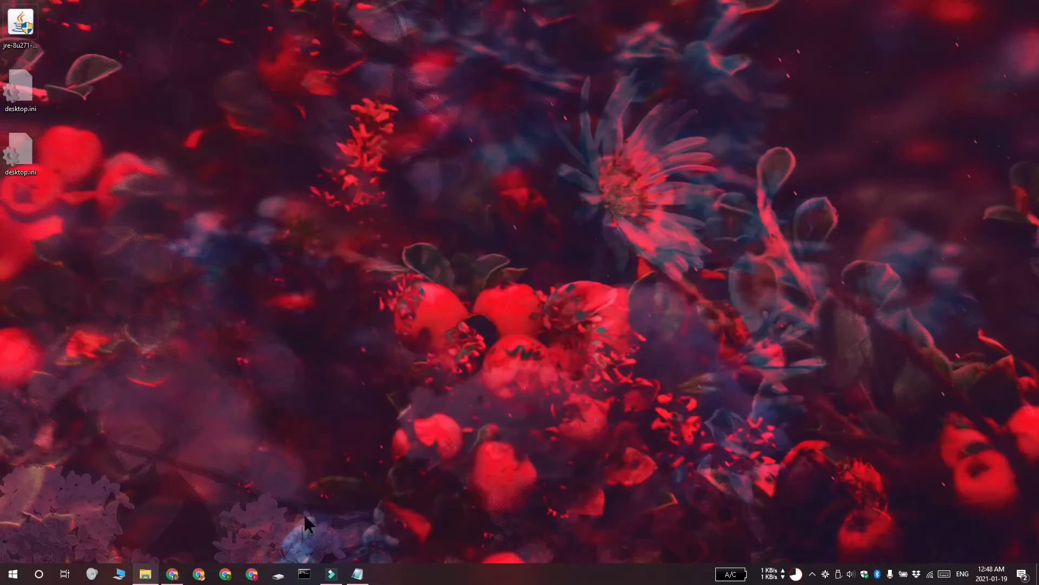
- Launch 1.16.4.jar from the .minecraft versions folder with java -jar and its full quoted path
{"action": "left_click", "coordinate": [303, 574]}
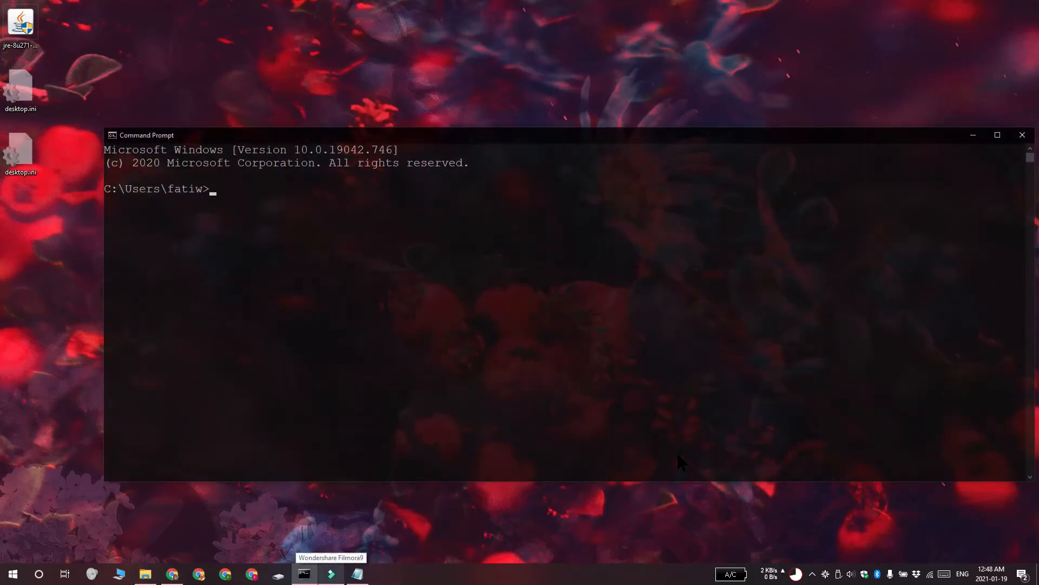
{"action": "type", "text": "java -jar \"C:\\Users\\fatiw\\AppData\\Roaming\\.minecraft\\versions\\1.16.4\\1.16.4.jar\""}
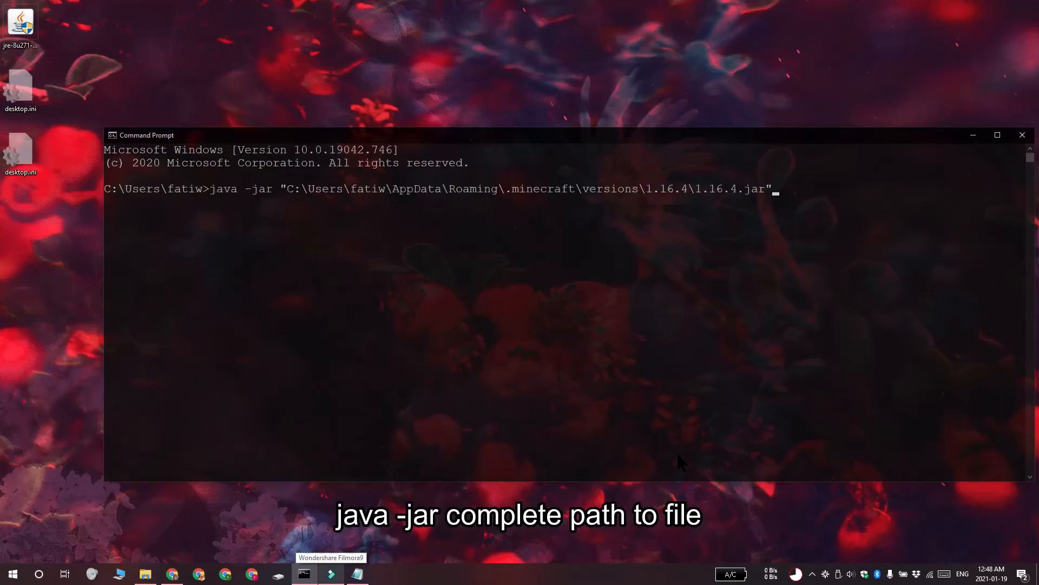
{"action": "key", "text": "Enter"}
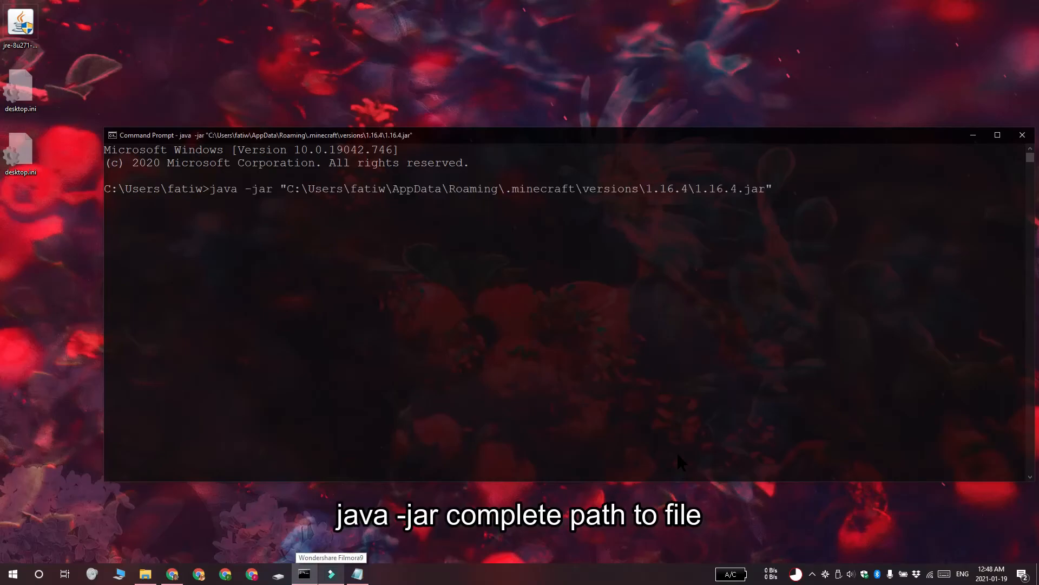